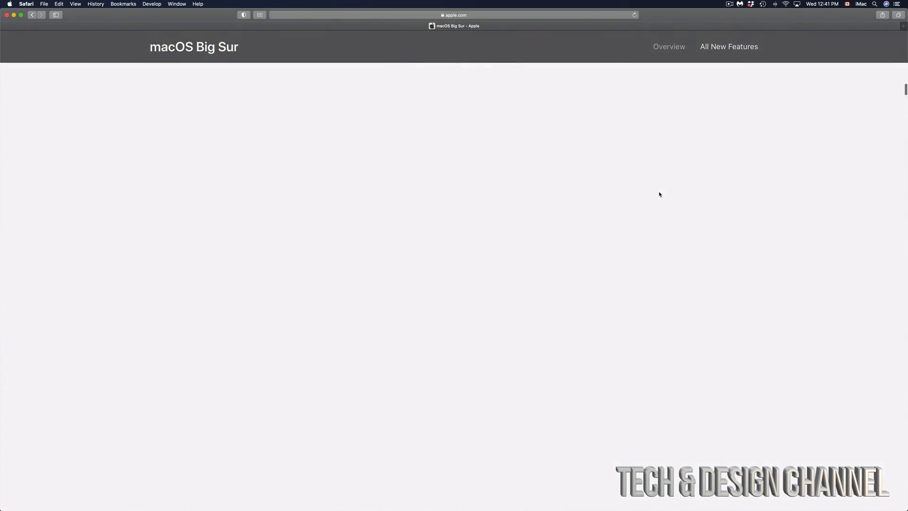
# - Scroll down the Big Sur page to the 'See if your Mac can run macOS Big Sur' list
pyautogui.scroll(-3)
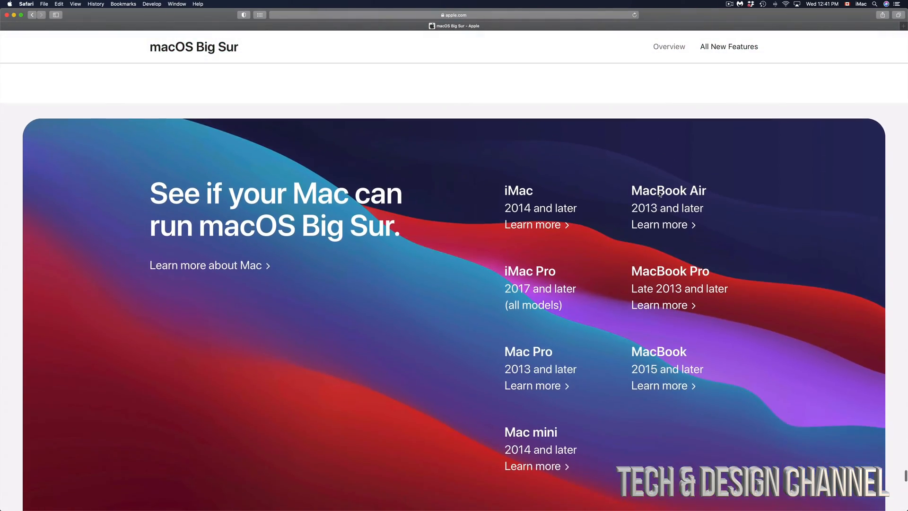
pyautogui.scroll(-3)
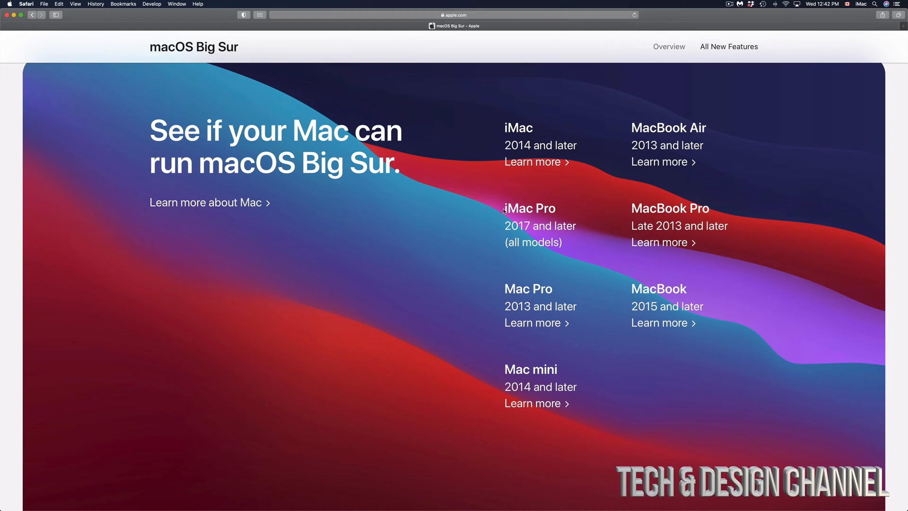
# - Review the compatibility grid, then scroll to 'Privacy information on the App Store'
pyautogui.moveTo(504, 209); pyautogui.dragTo(575, 251)
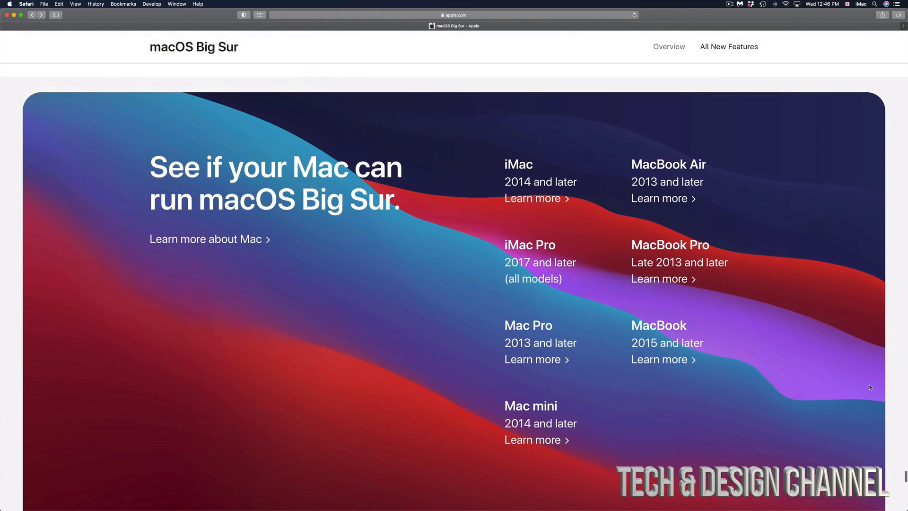
pyautogui.scroll(-3)
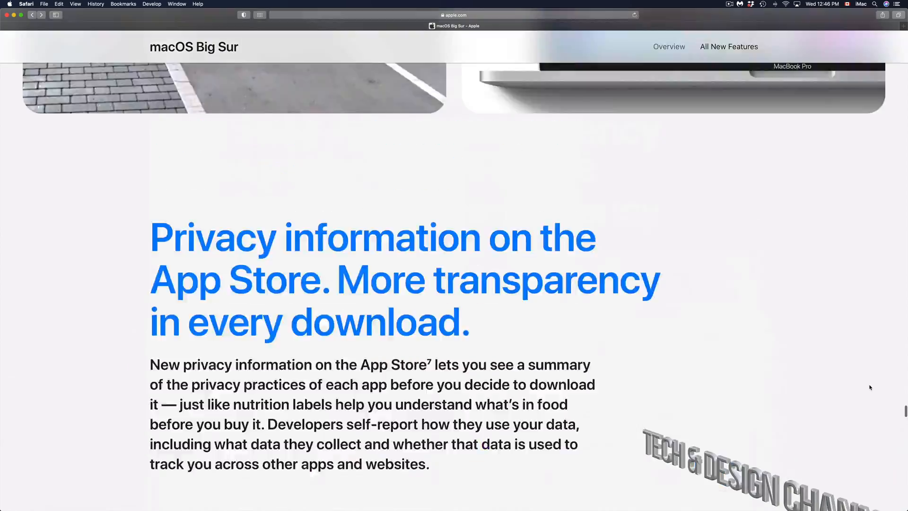